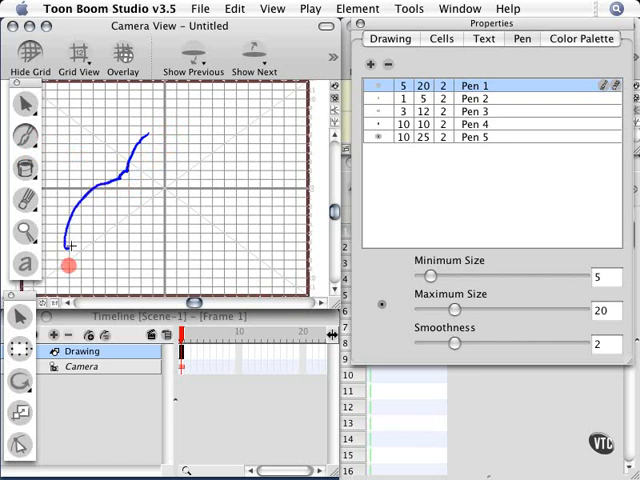
# Step: Draw the witch's profile in blue pen strokes: outline, wild hair, hooked nose, ear and frowning mouth
pyautogui.moveTo(70, 244); pyautogui.dragTo(164, 210)
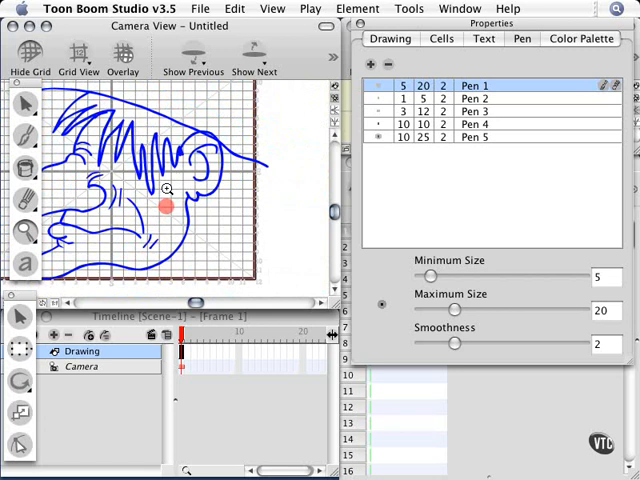
# Step: Reset the view to centre the drawing and switch to the Paint tool
pyautogui.click(270, 8)
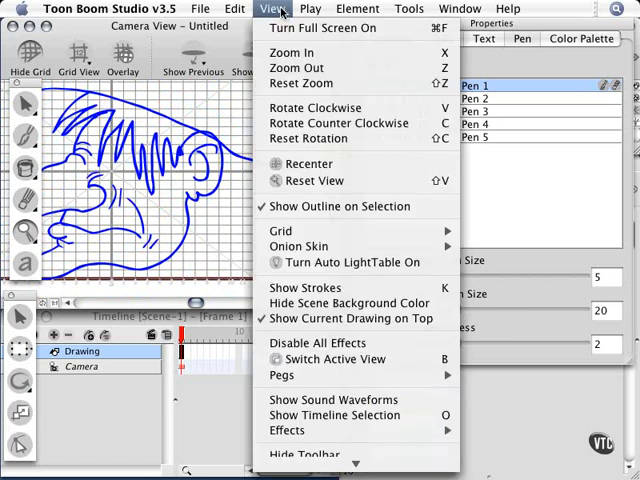
pyautogui.click(270, 8)
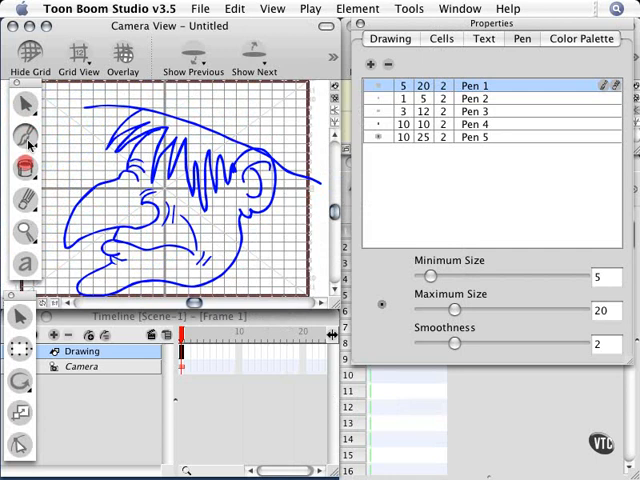
pyautogui.click(24, 168)
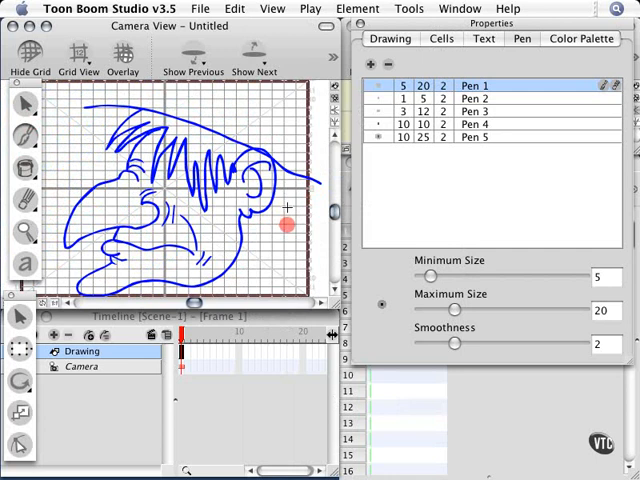
pyautogui.moveTo(288, 216)
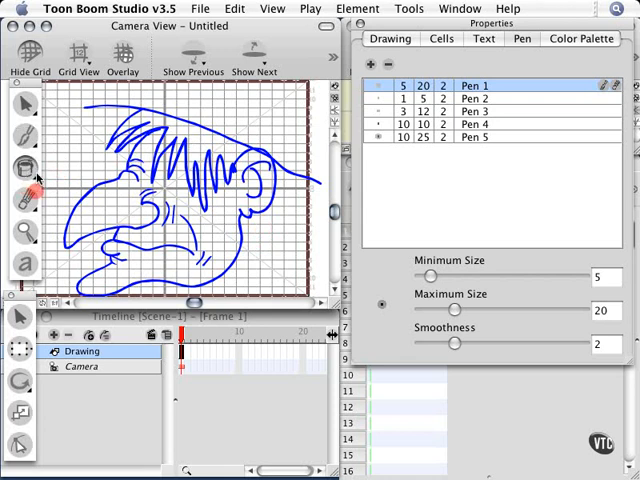
# Step: Fill the witch's face with light blue Color 9 from the Color Palette
pyautogui.click(590, 40)
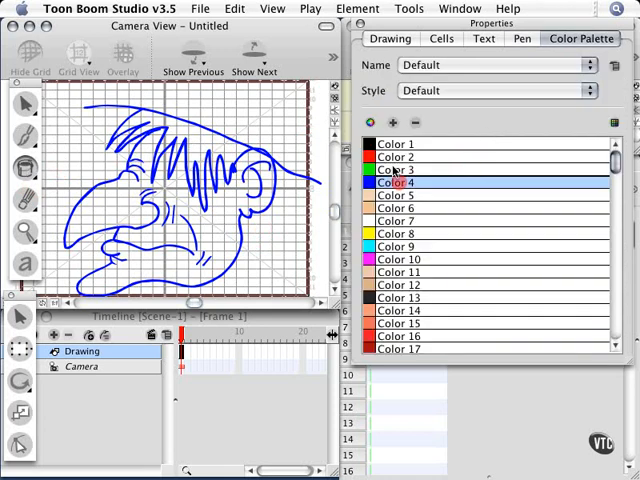
pyautogui.click(396, 246)
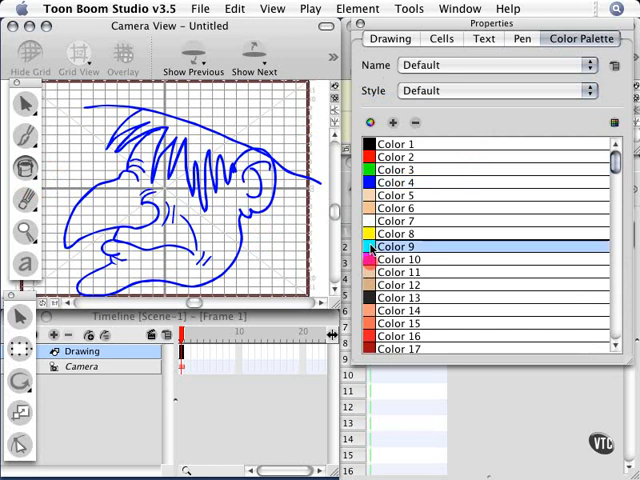
pyautogui.click(184, 200)
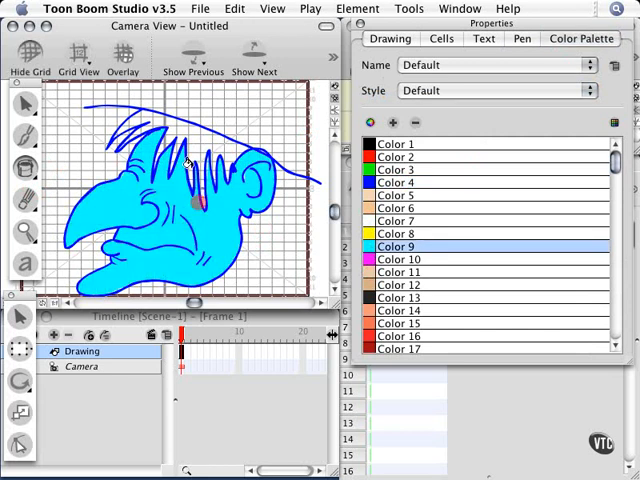